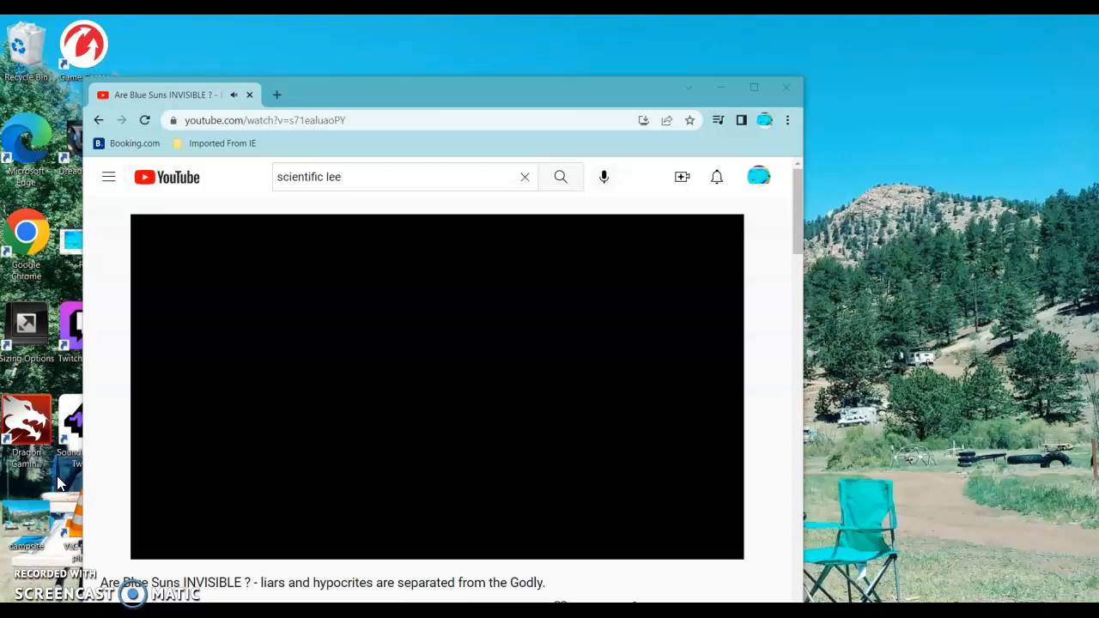
pyautogui.moveTo(91, 363)
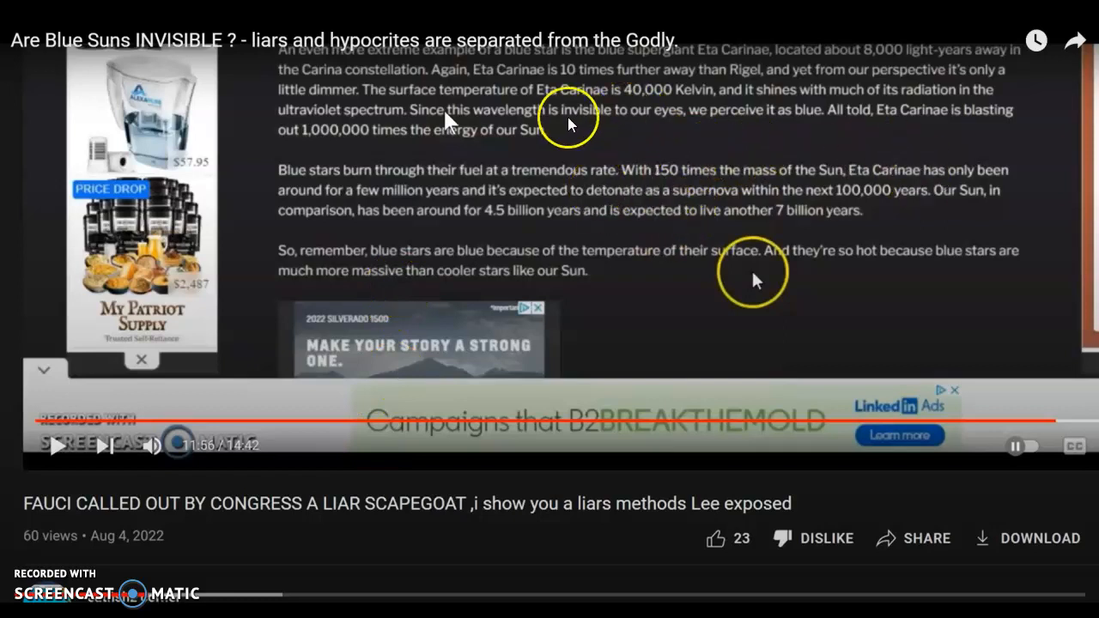
pyautogui.moveTo(458, 114)
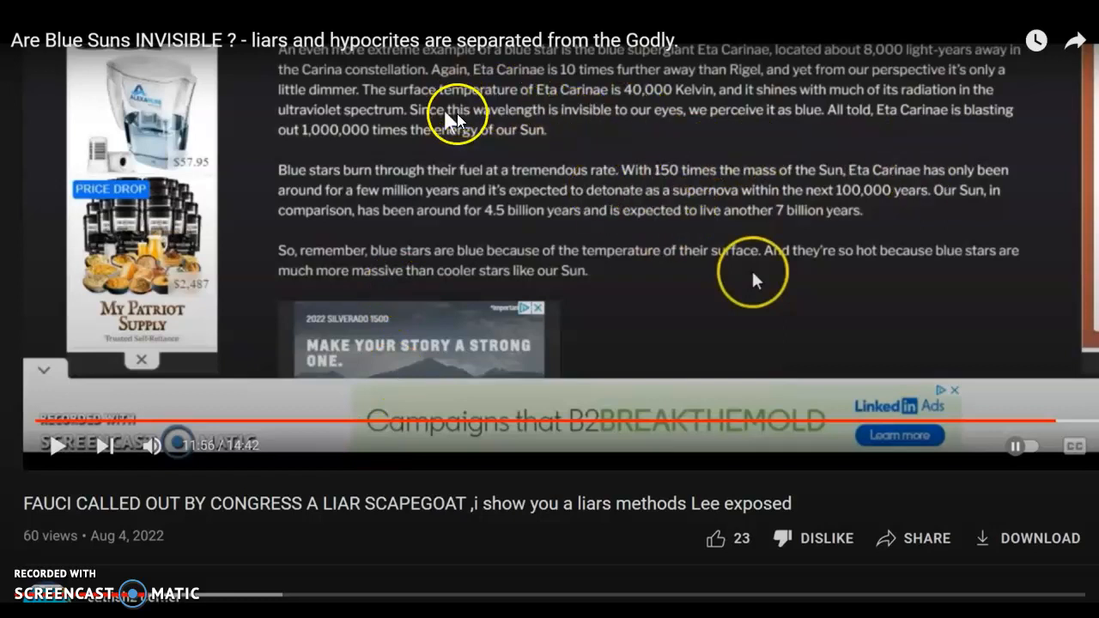
pyautogui.moveTo(537, 77)
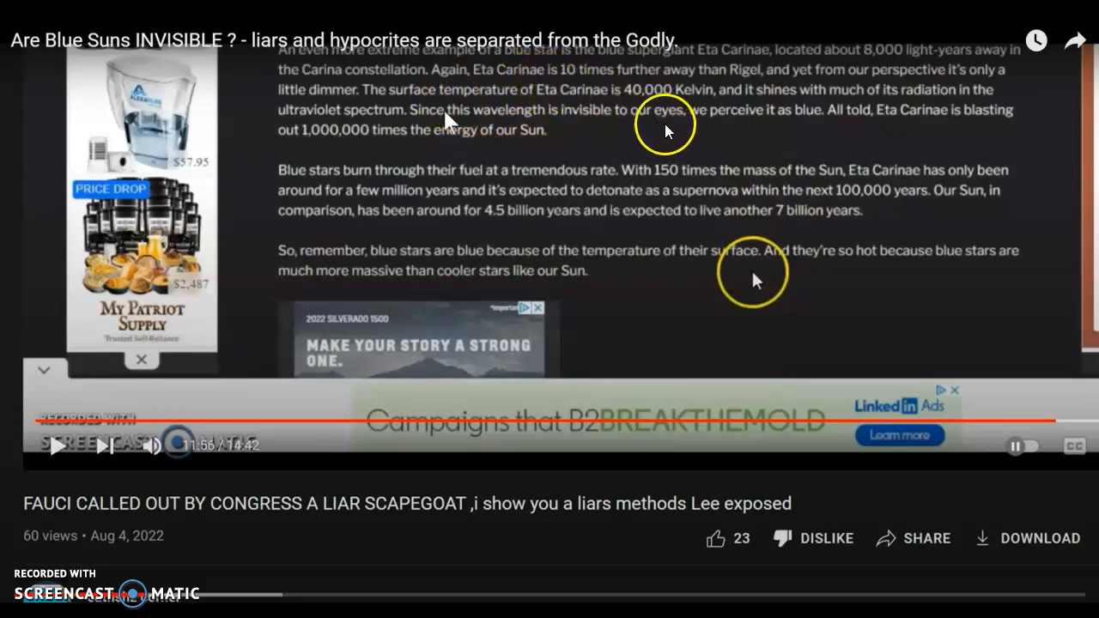
pyautogui.moveTo(828, 82)
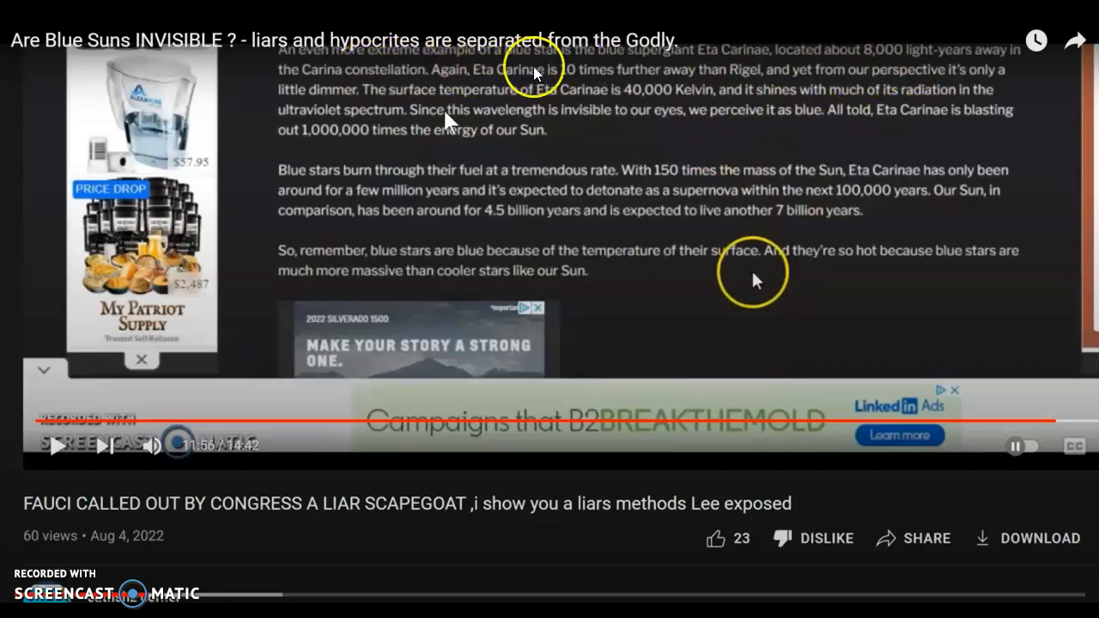
pyautogui.moveTo(751, 81)
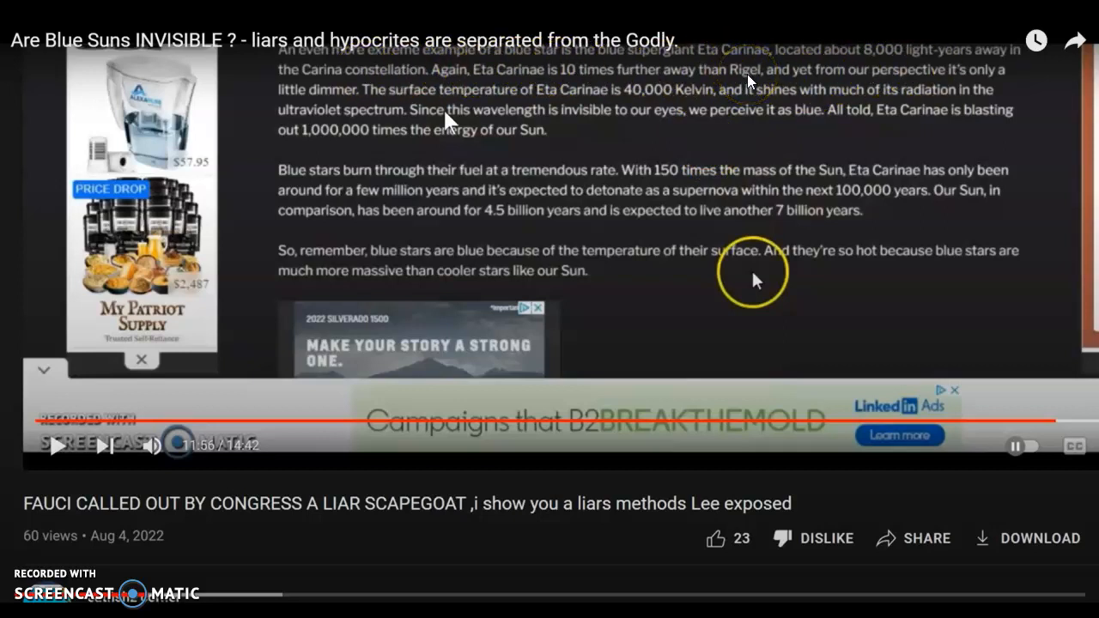
pyautogui.moveTo(841, 88)
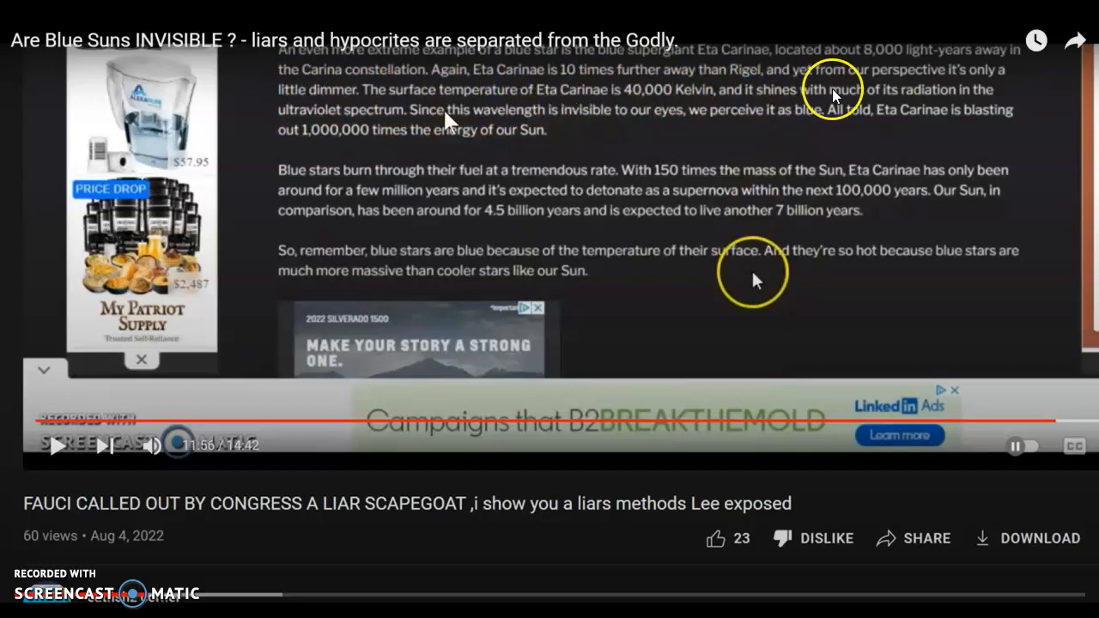
pyautogui.moveTo(957, 102)
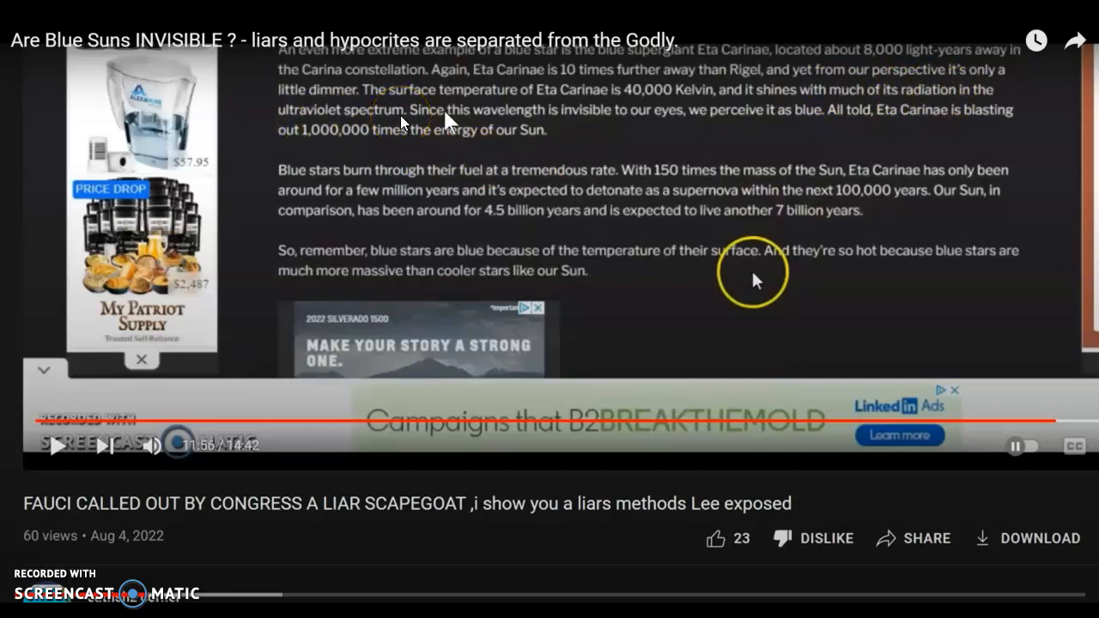
pyautogui.moveTo(420, 120)
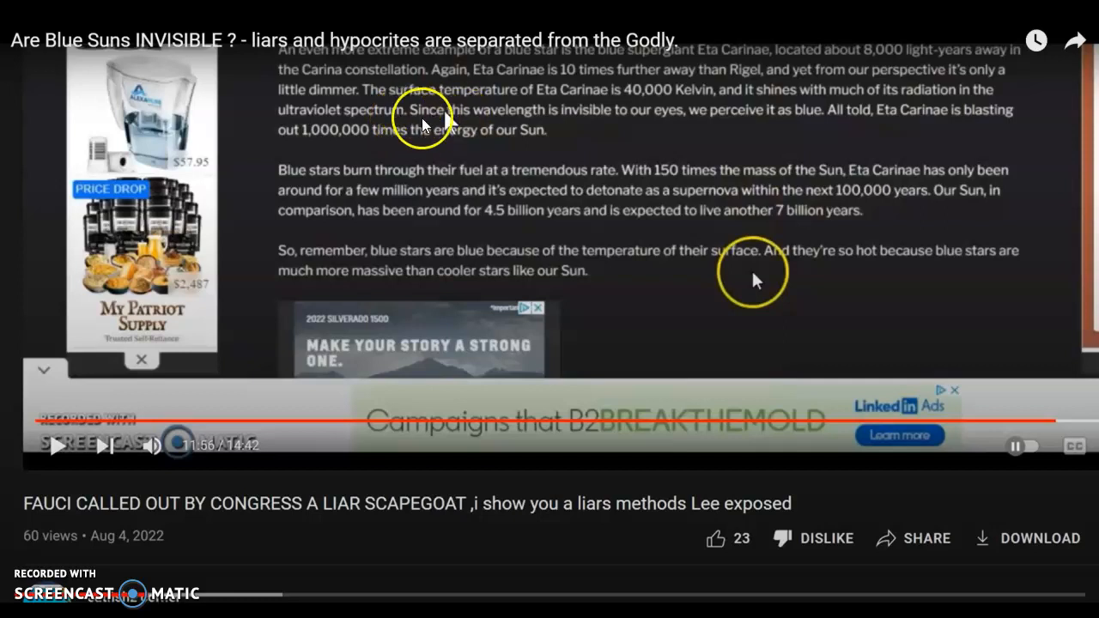
pyautogui.moveTo(480, 121)
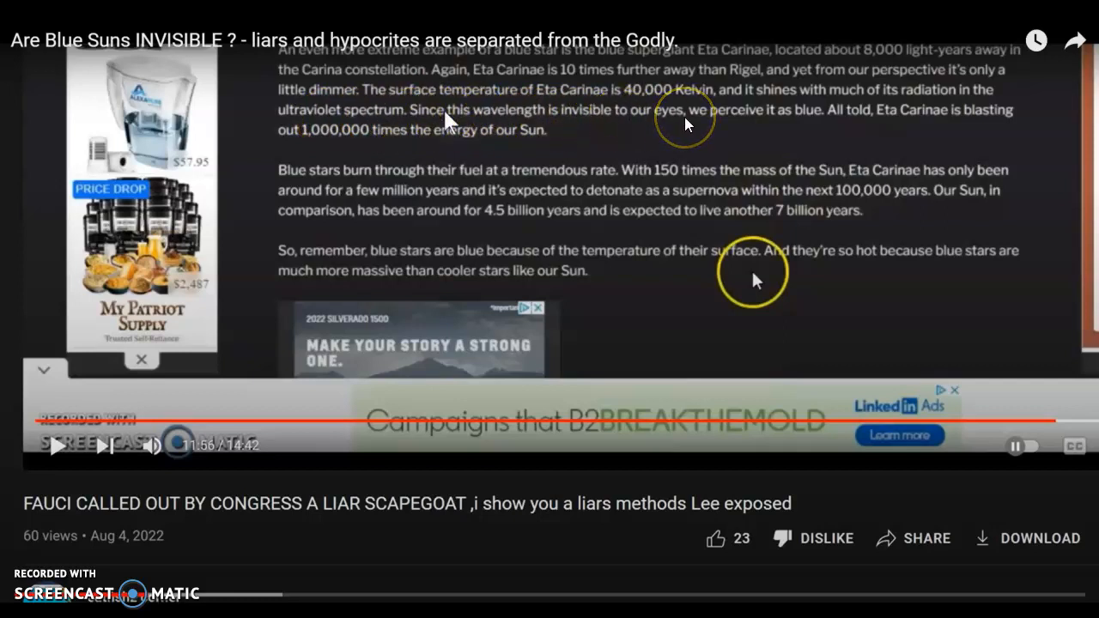
pyautogui.moveTo(815, 120)
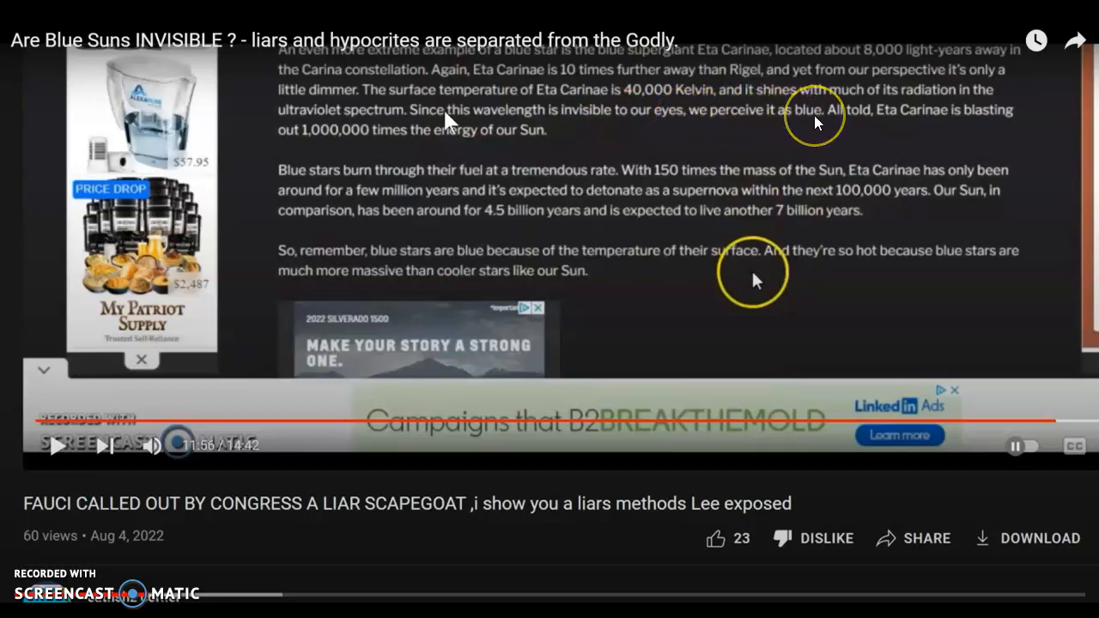
pyautogui.moveTo(867, 116)
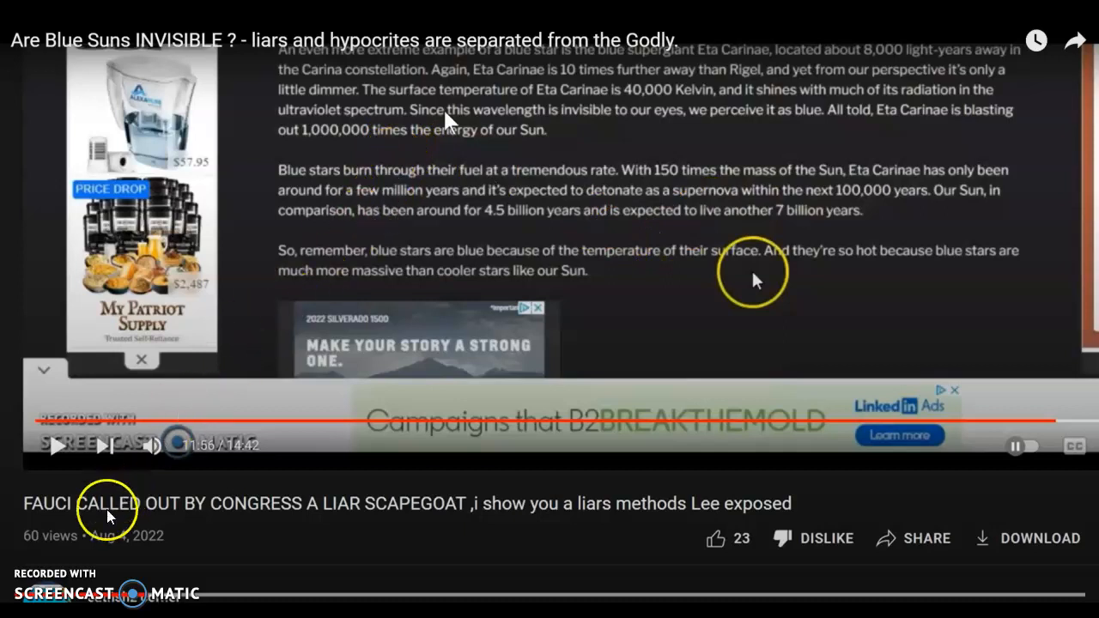
pyautogui.moveTo(76, 542)
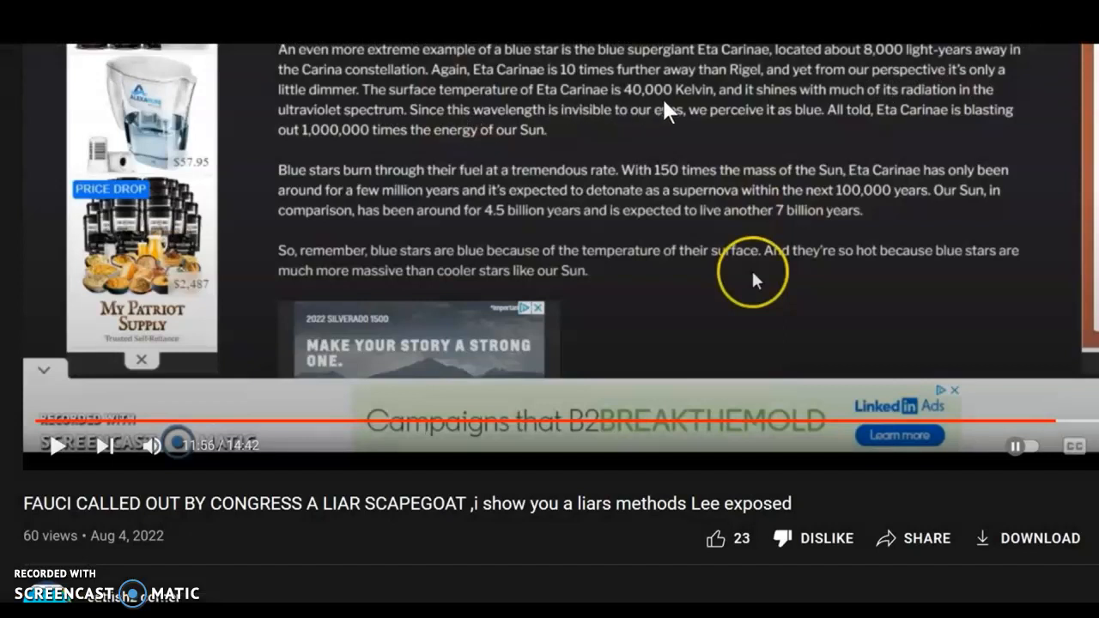
pyautogui.moveTo(935, 107)
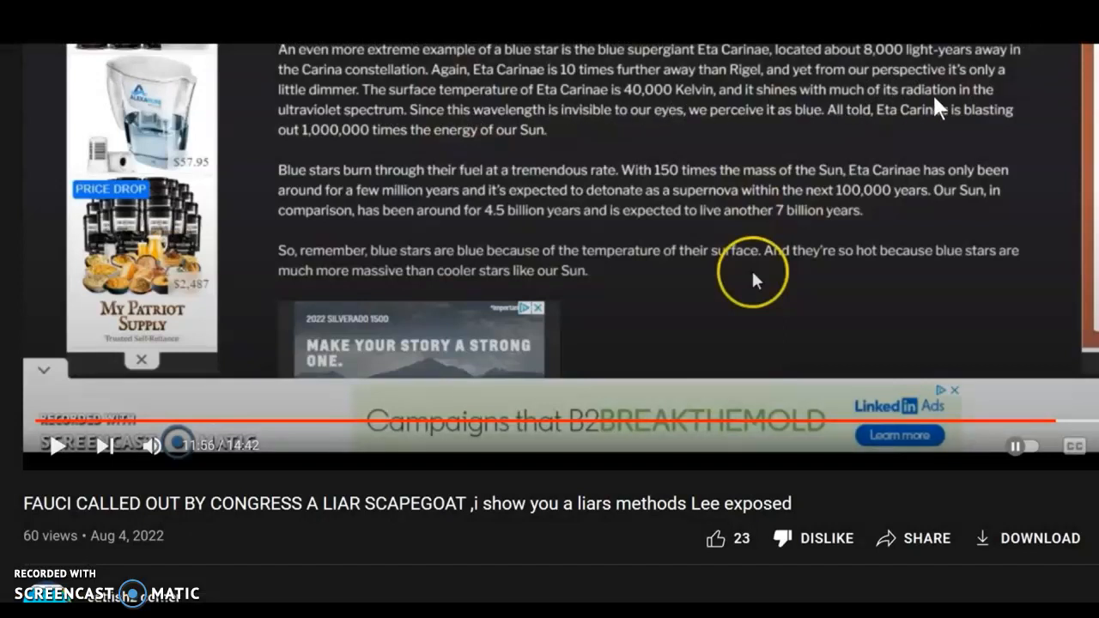
pyautogui.moveTo(361, 146)
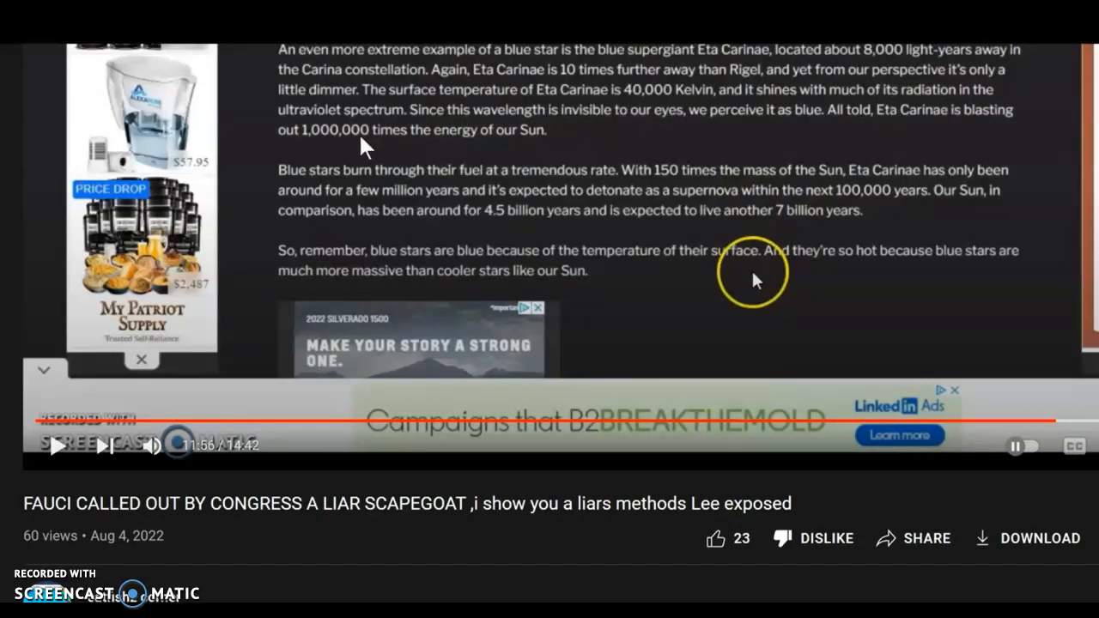
pyautogui.moveTo(356, 146)
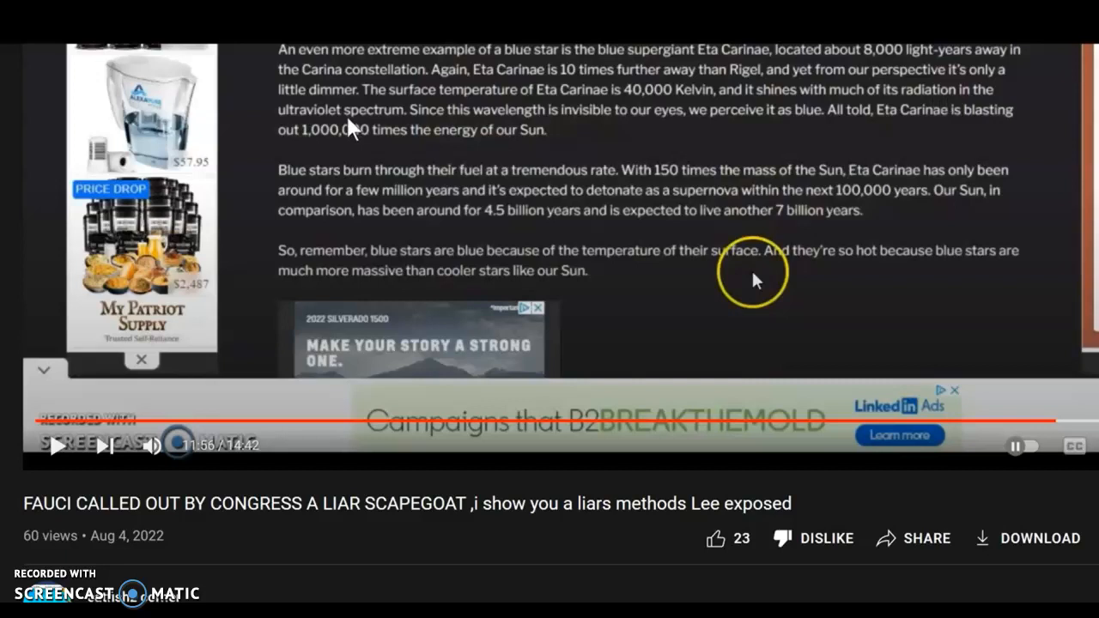
pyautogui.moveTo(678, 125)
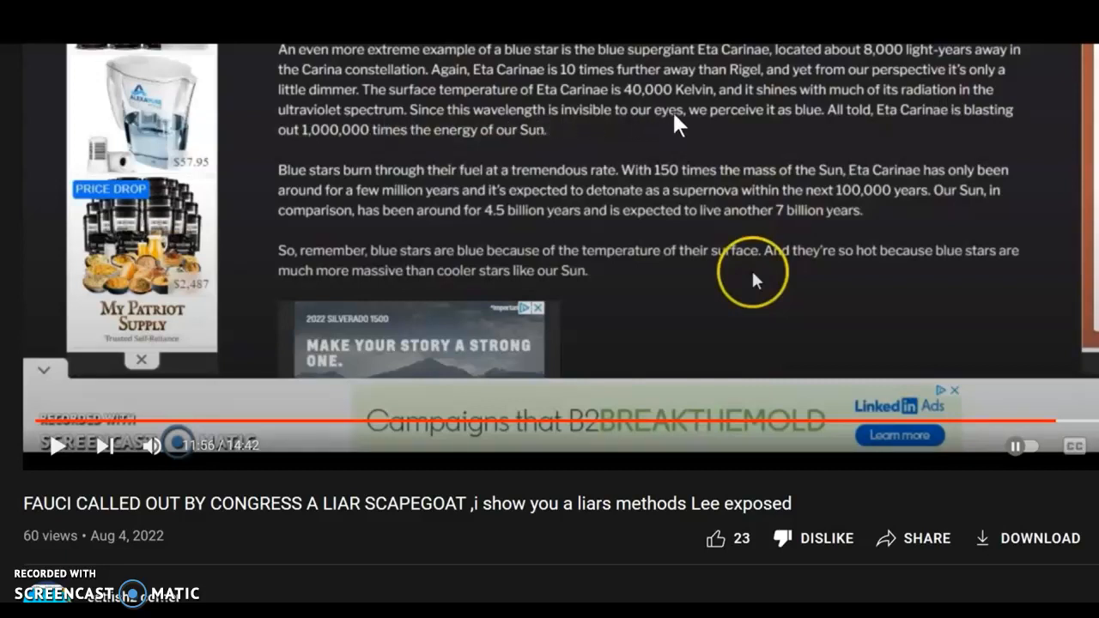
pyautogui.moveTo(846, 125)
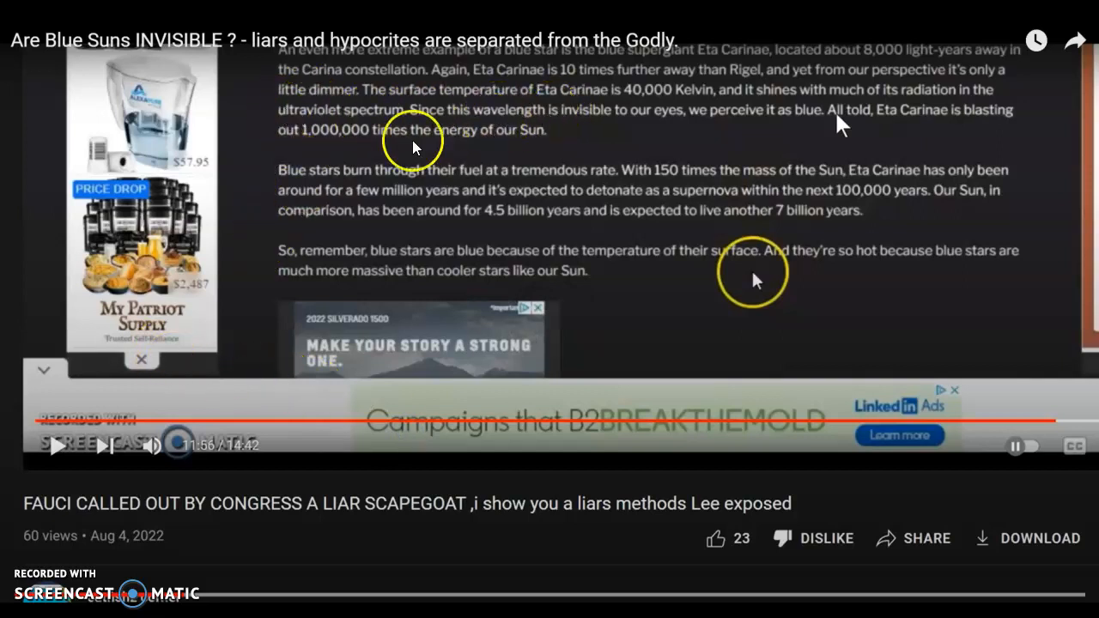
pyautogui.moveTo(807, 111)
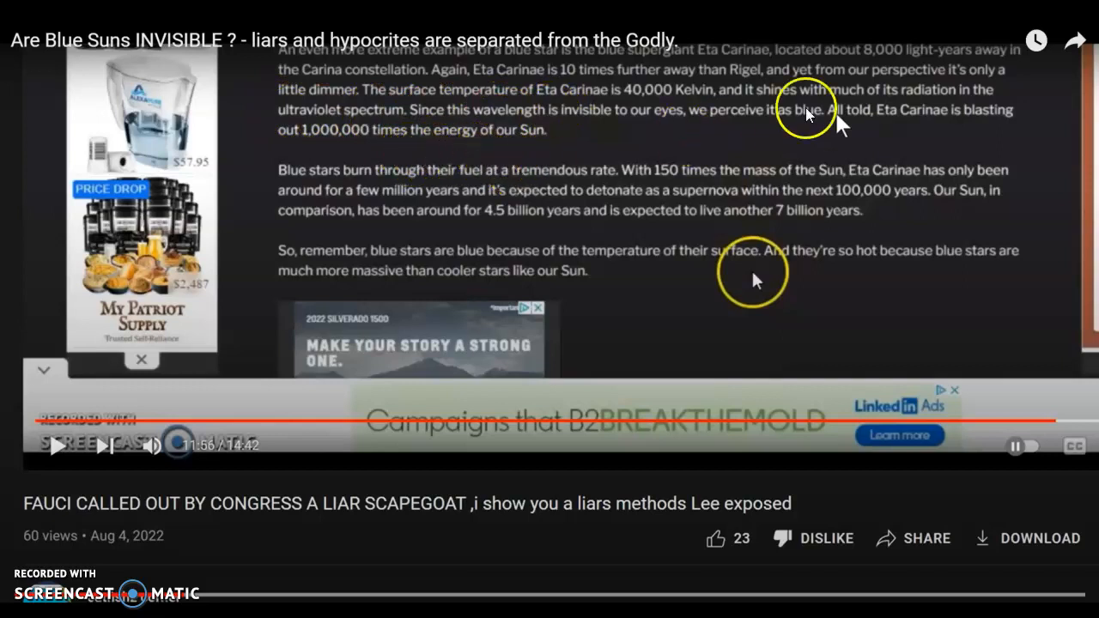
pyautogui.moveTo(840, 118)
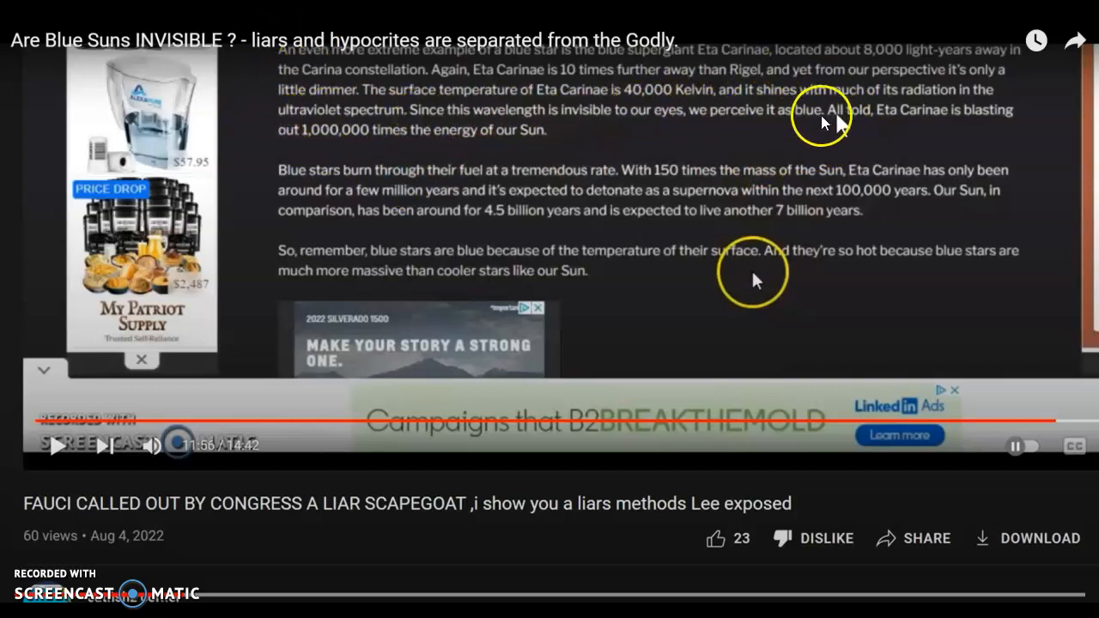
pyautogui.moveTo(849, 215)
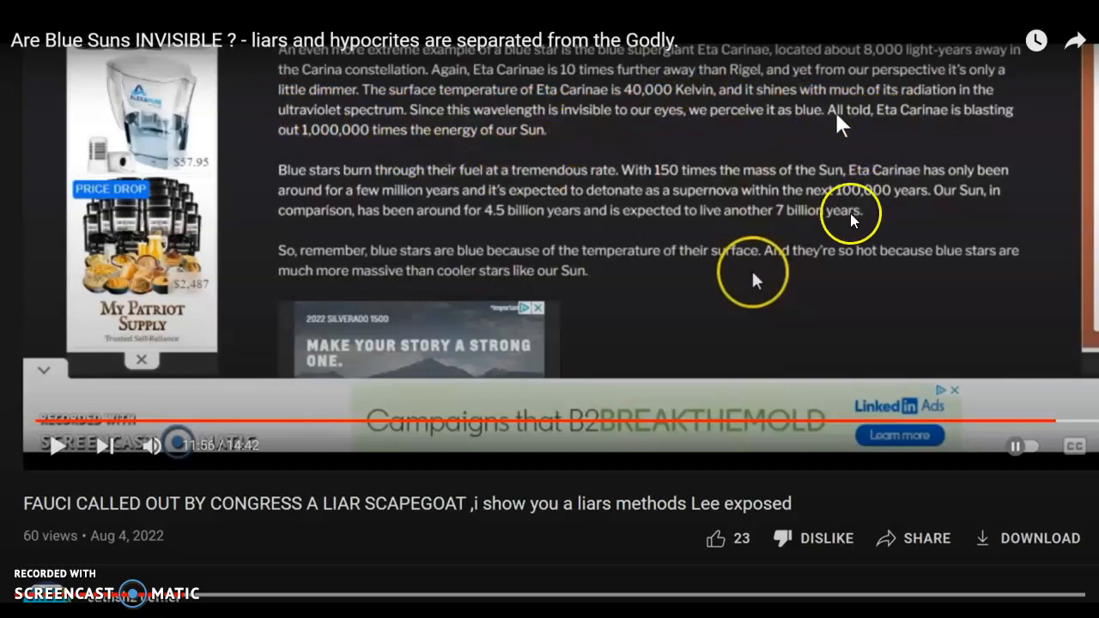
pyautogui.moveTo(292, 515)
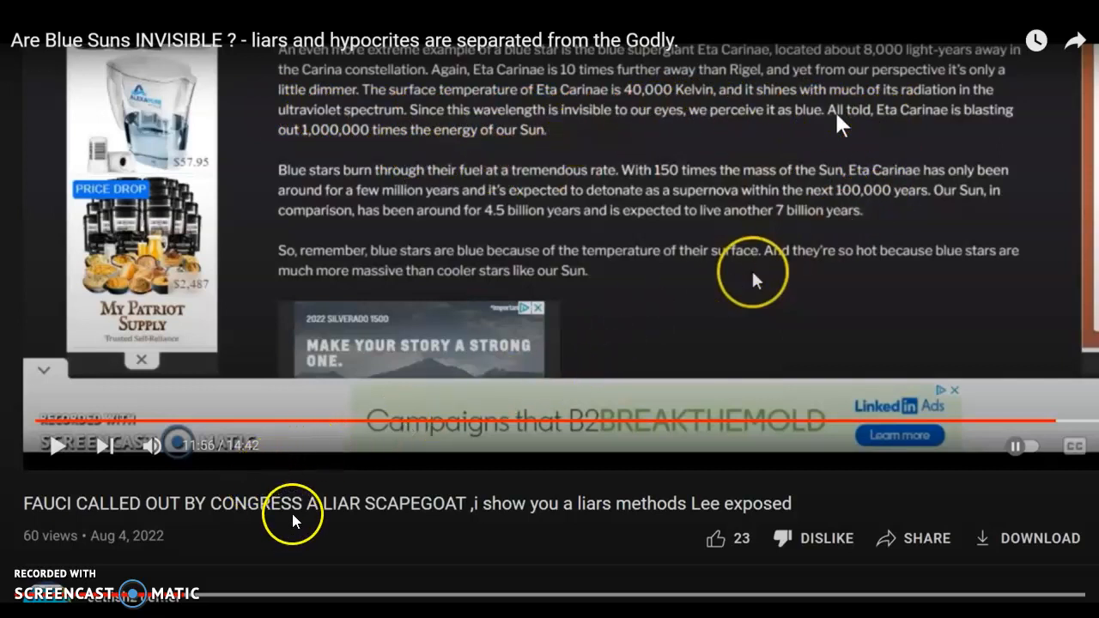
pyautogui.moveTo(459, 386)
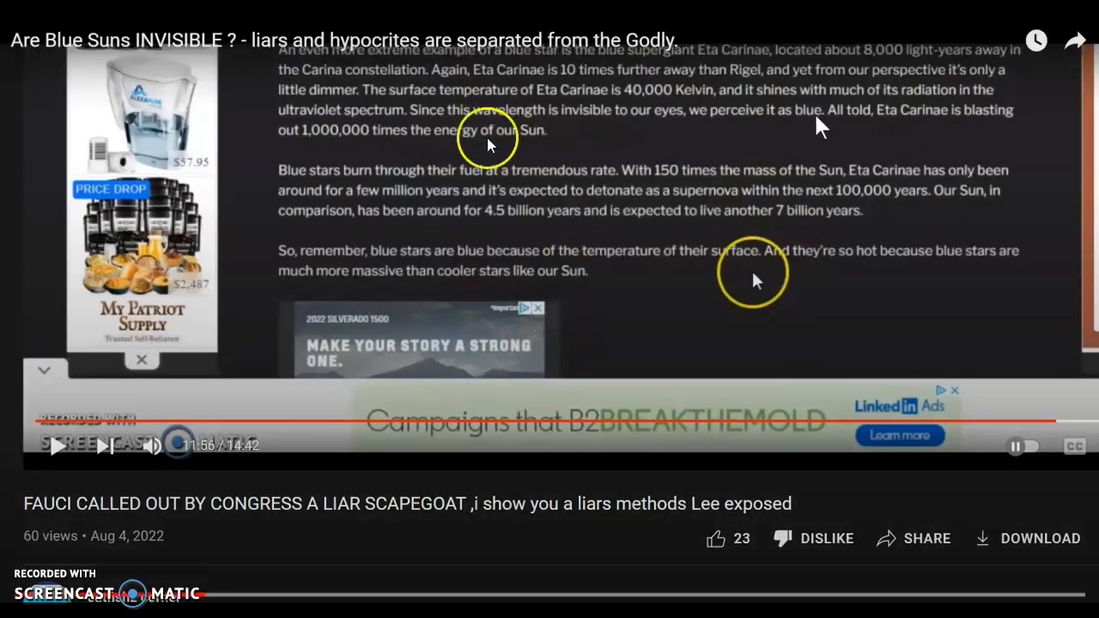
pyautogui.moveTo(417, 115)
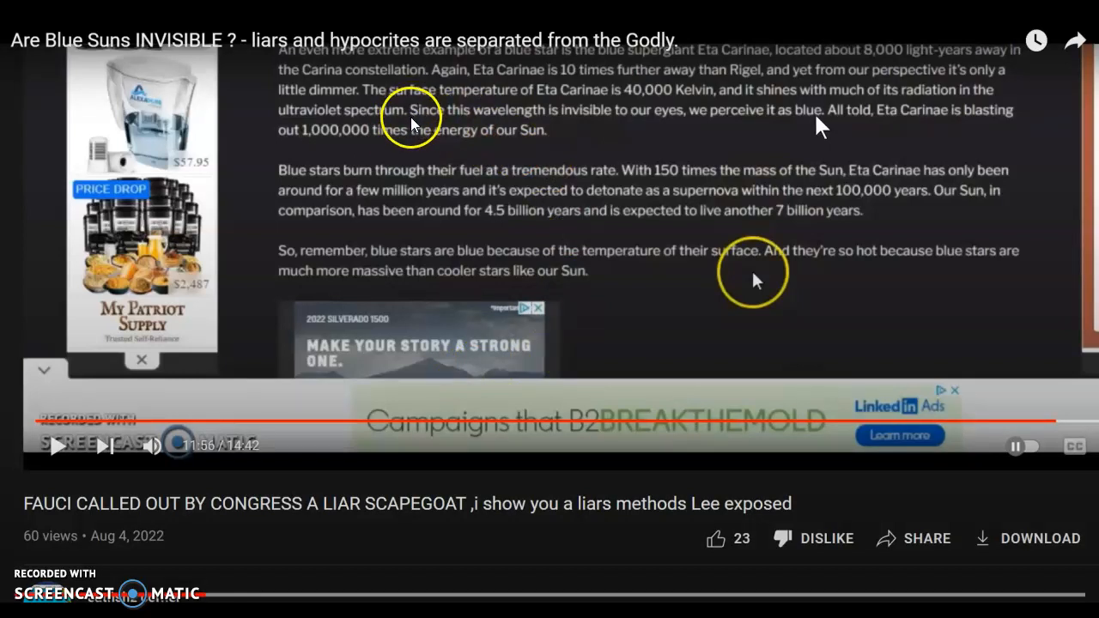
pyautogui.moveTo(550, 125)
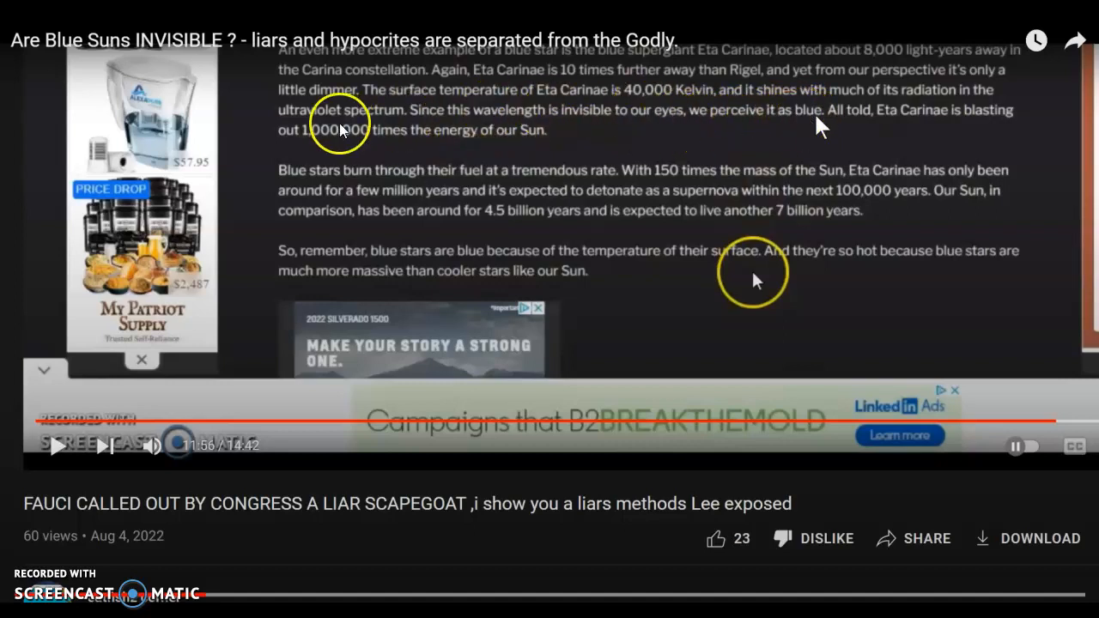
pyautogui.moveTo(371, 142)
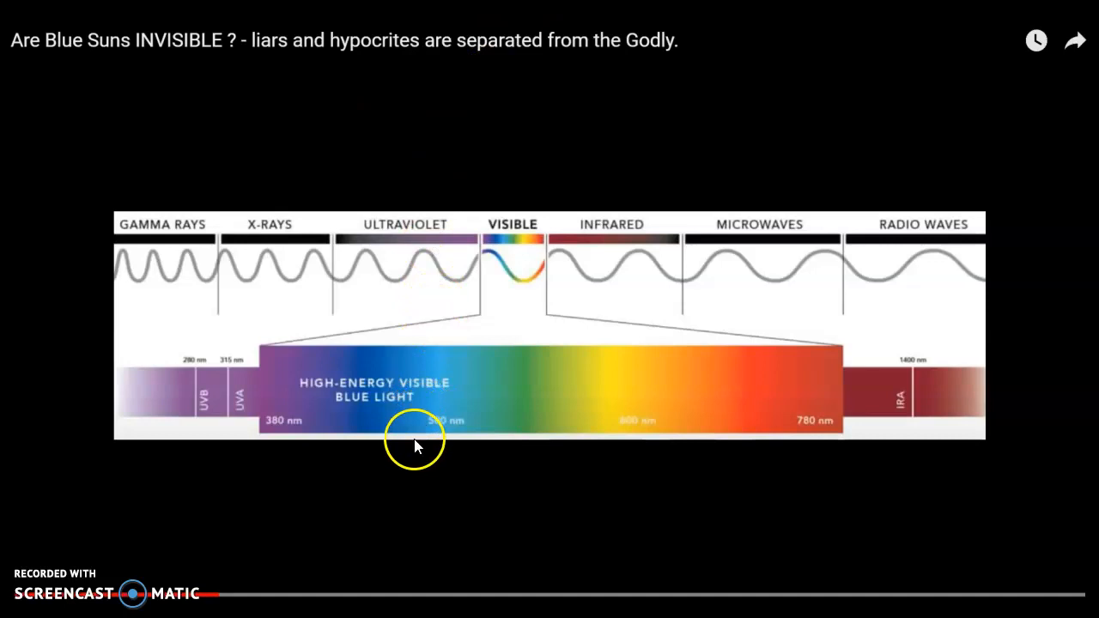
pyautogui.moveTo(395, 502)
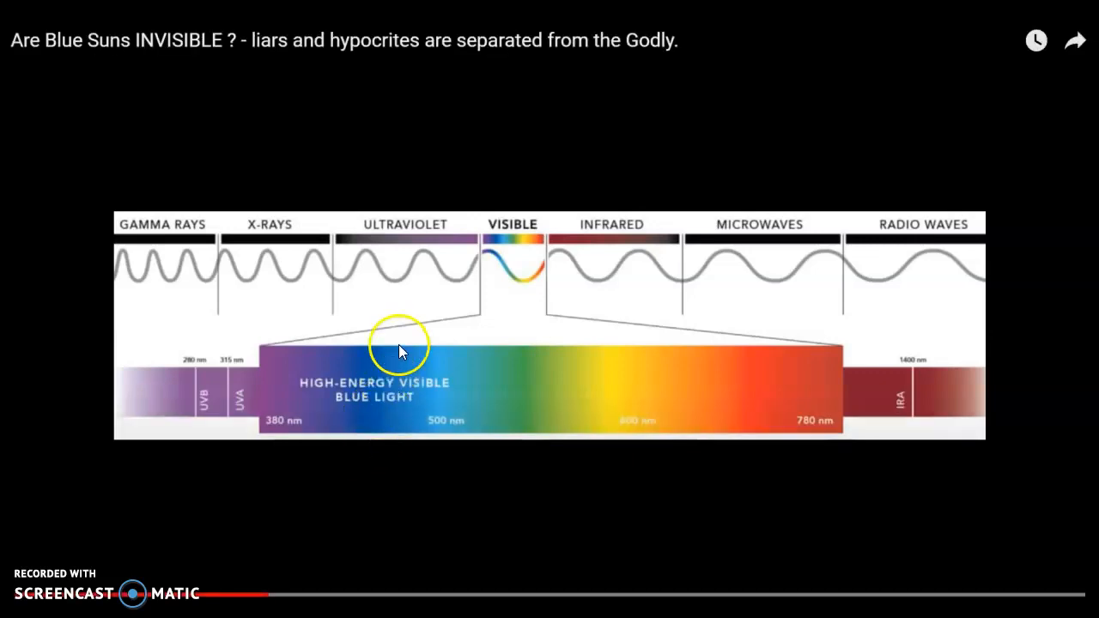
pyautogui.moveTo(472, 257)
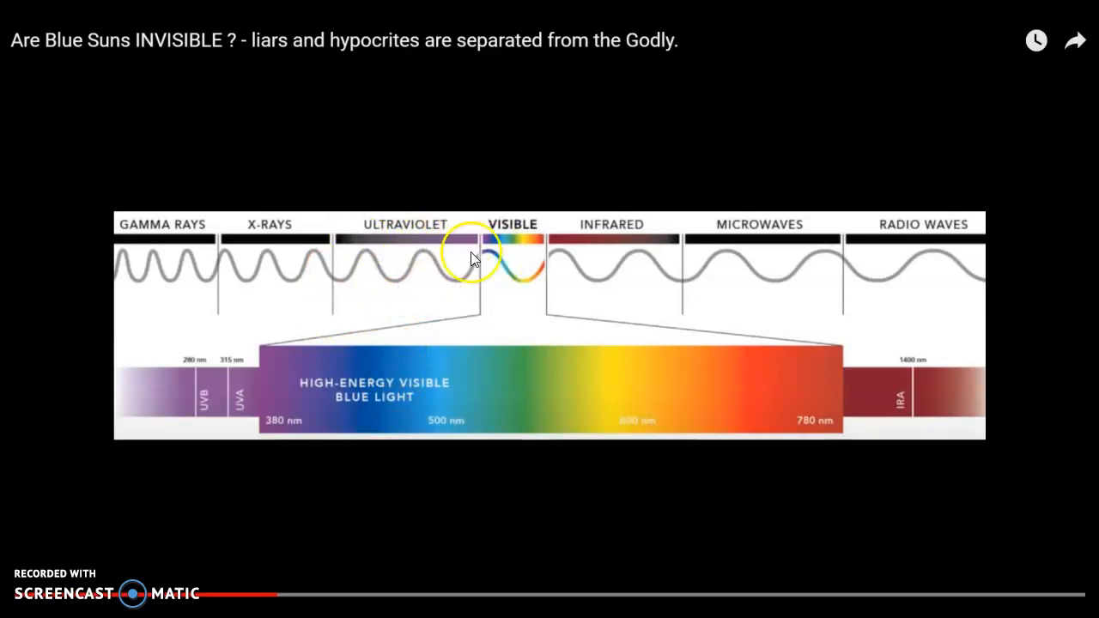
pyautogui.moveTo(459, 236)
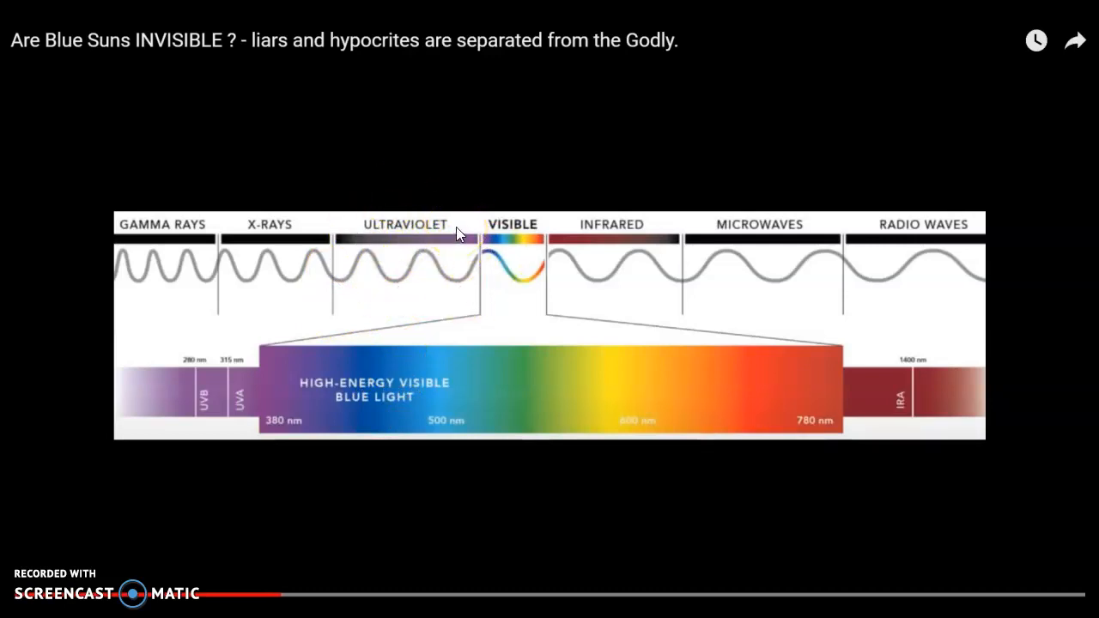
pyautogui.moveTo(384, 505)
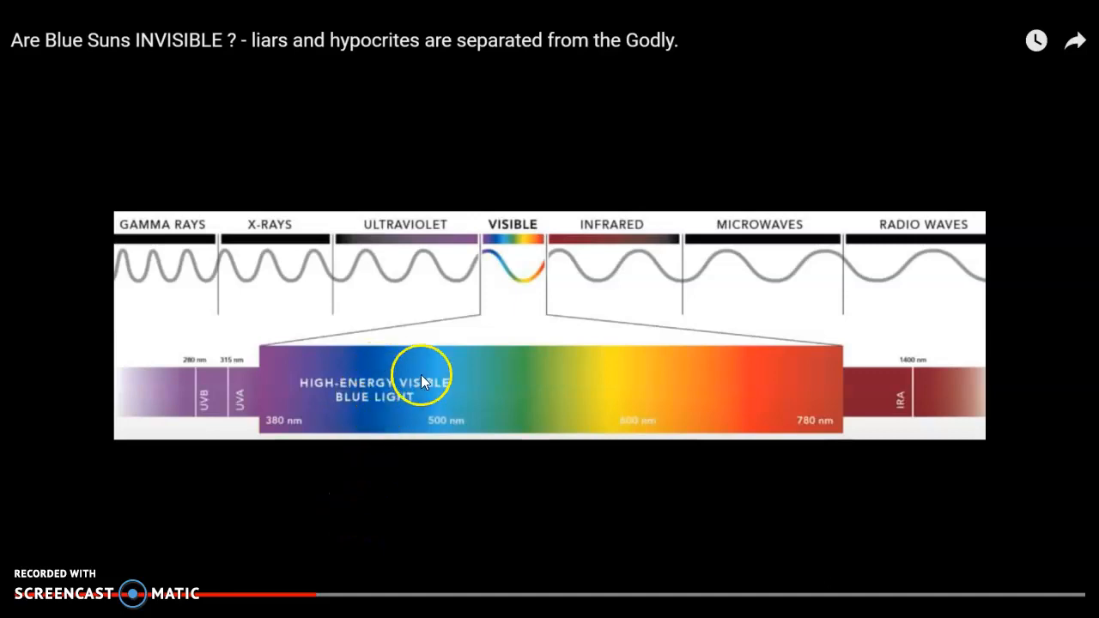
pyautogui.moveTo(391, 408)
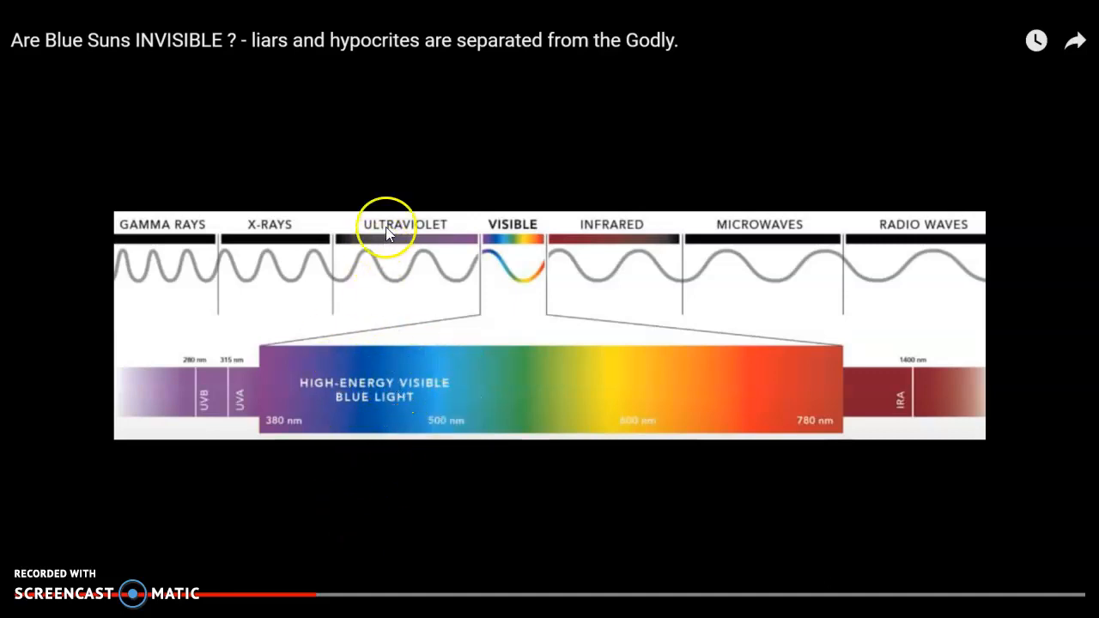
pyautogui.moveTo(313, 395)
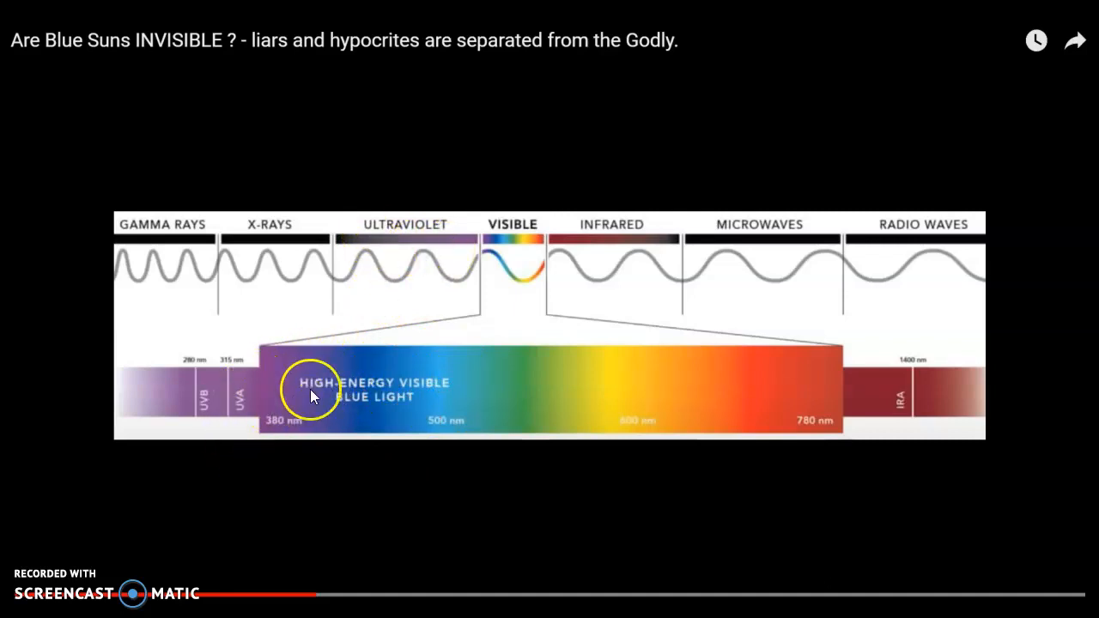
pyautogui.moveTo(342, 473)
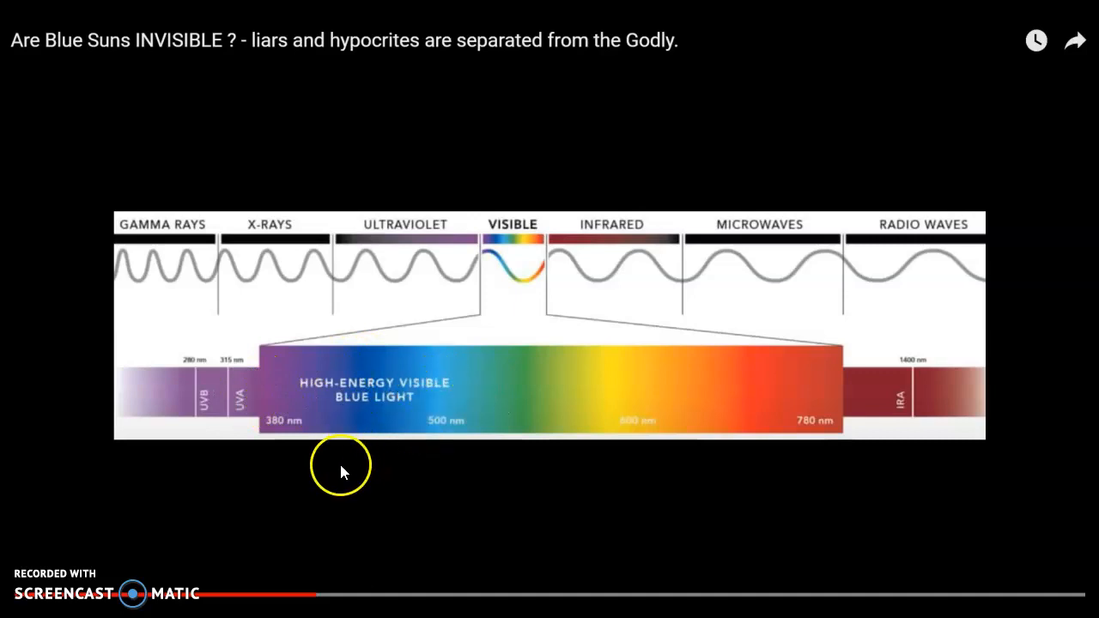
pyautogui.moveTo(248, 526)
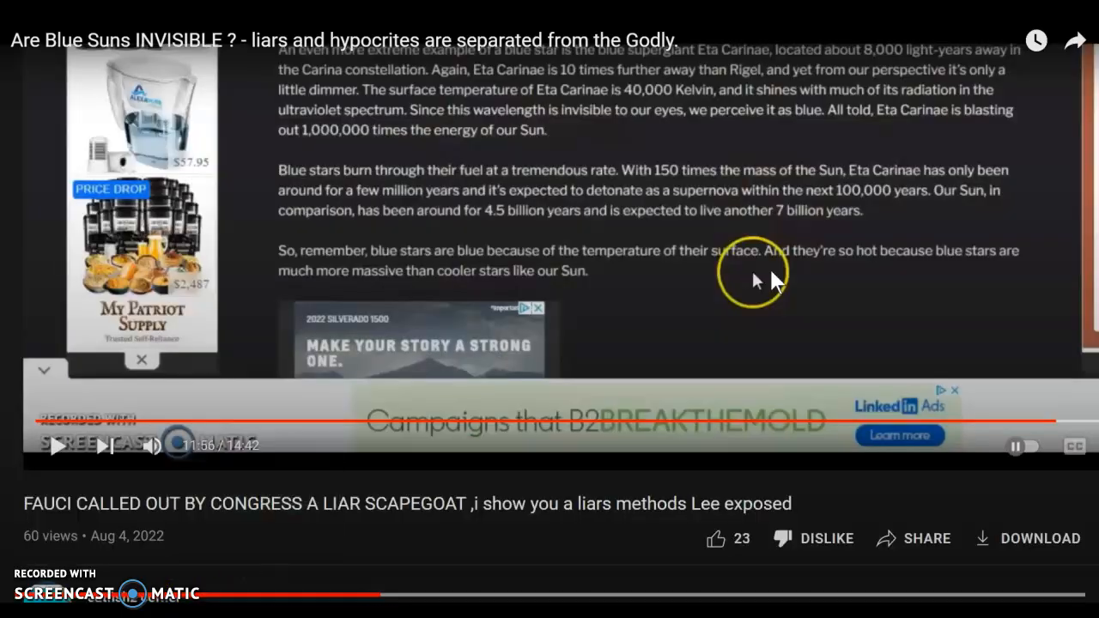
pyautogui.moveTo(350, 594)
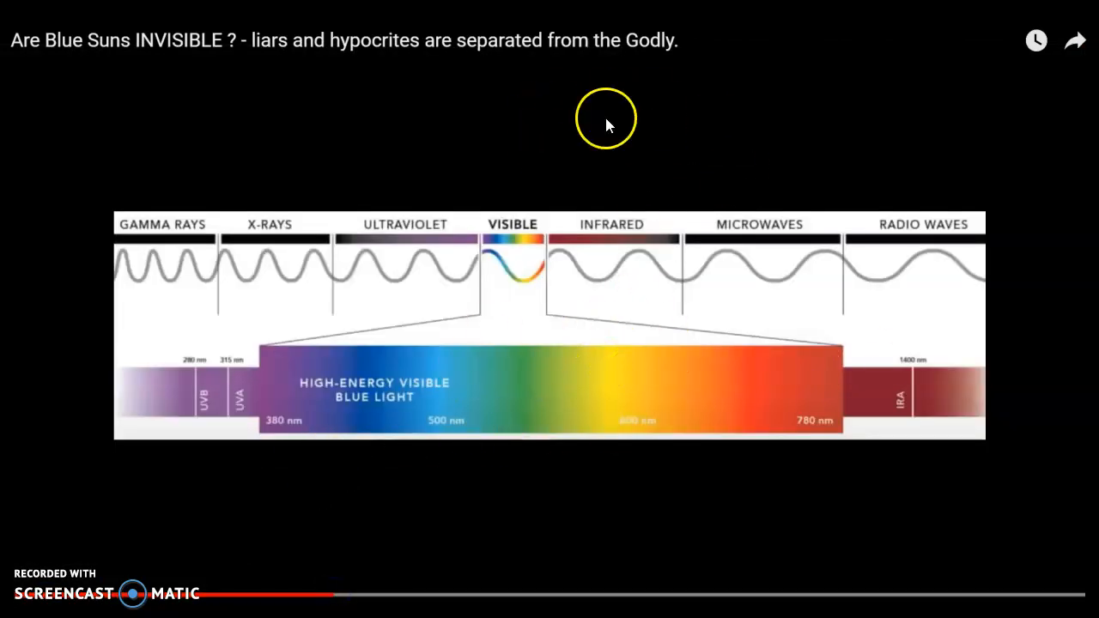
pyautogui.moveTo(468, 554)
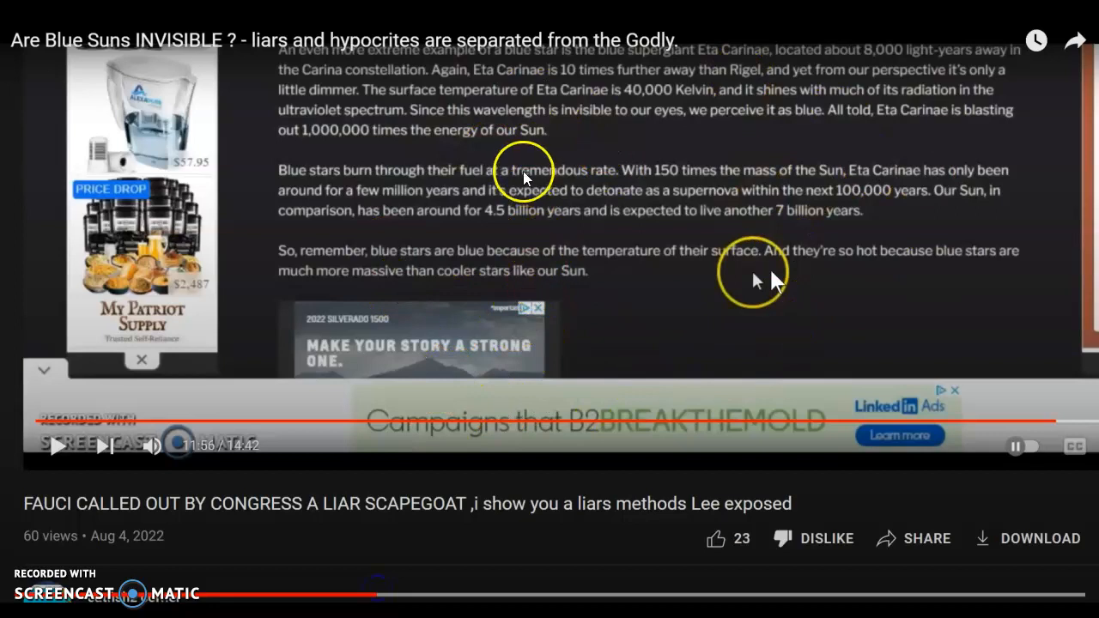
pyautogui.moveTo(622, 202)
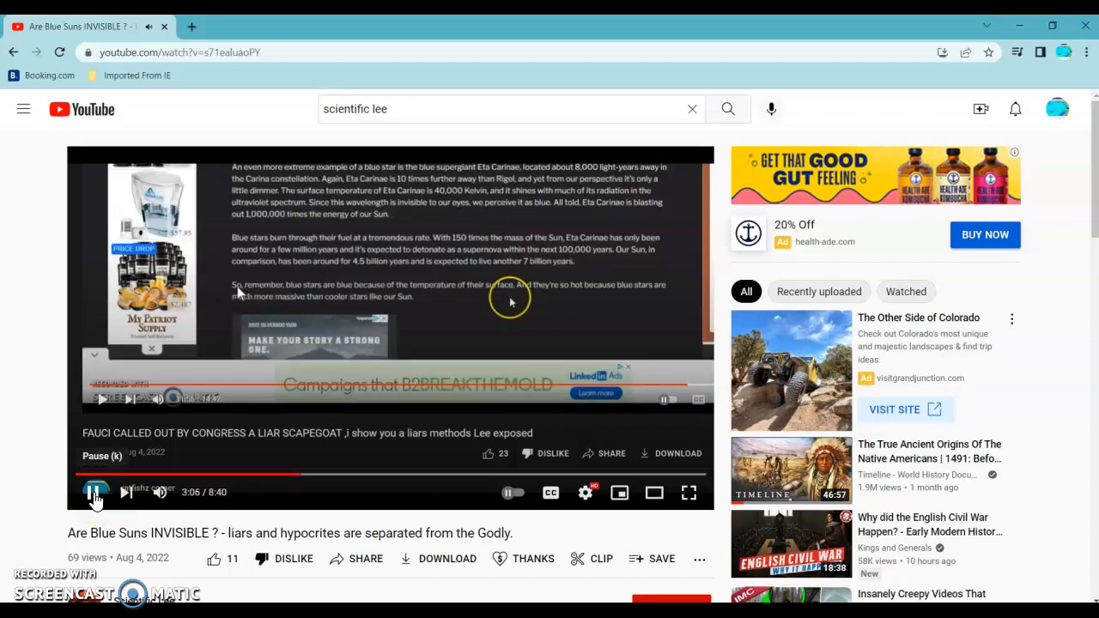
# Pause the Blue Suns video on its watch page, then resume playback.
pyautogui.click(96, 492)
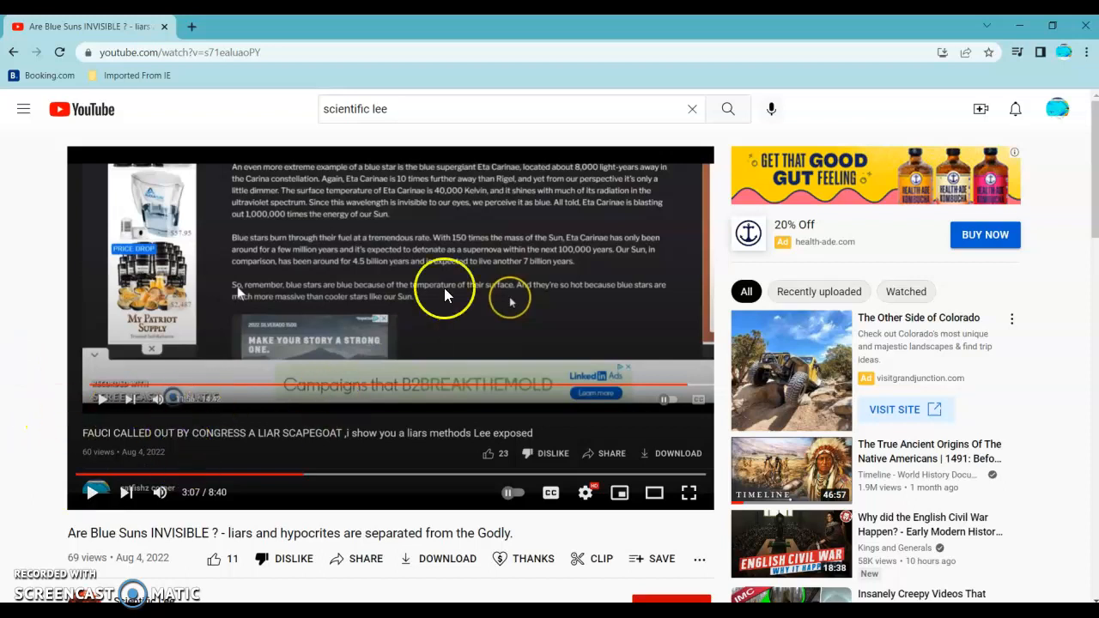
pyautogui.moveTo(252, 474)
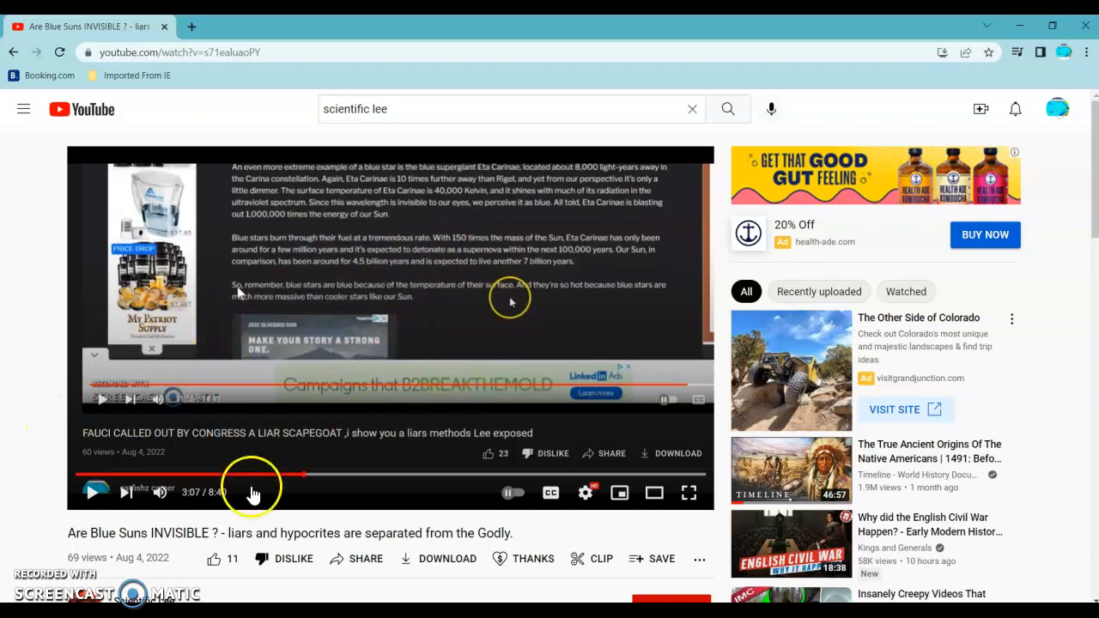
pyautogui.moveTo(49, 438)
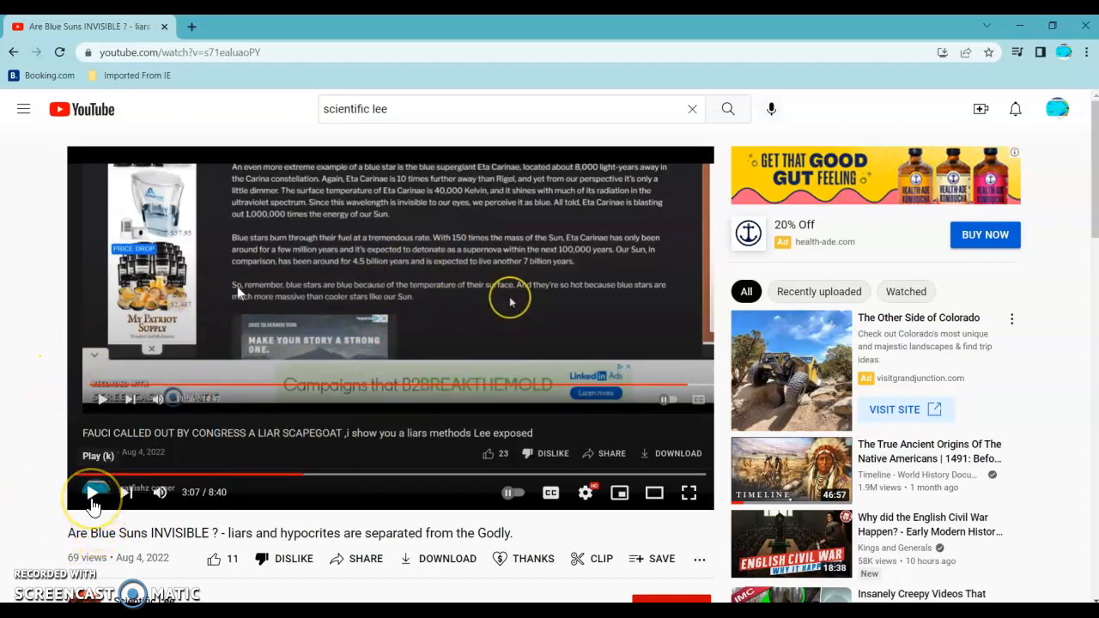
pyautogui.click(94, 491)
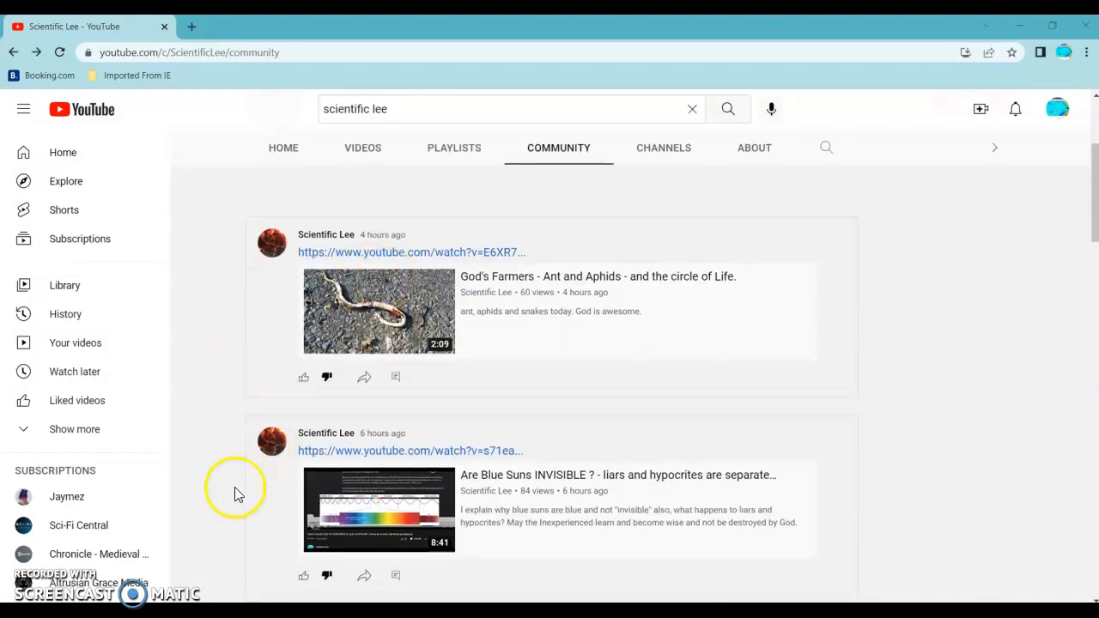
# Scroll down the Community tab to the God's Farmers and blue suns announcements.
pyautogui.scroll(-3)
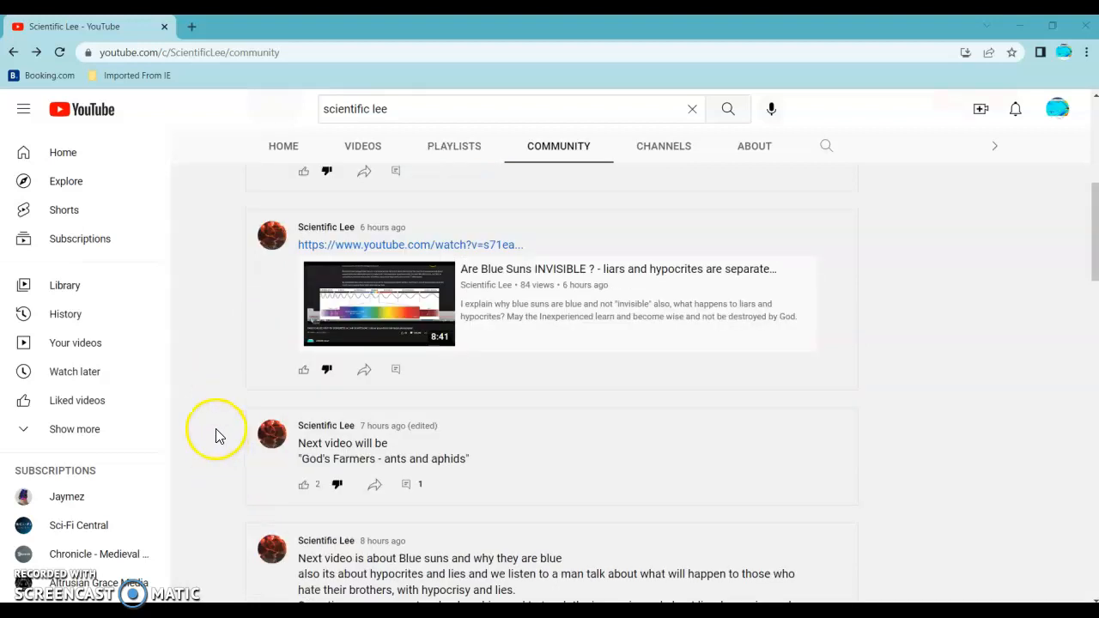
pyautogui.moveTo(227, 376)
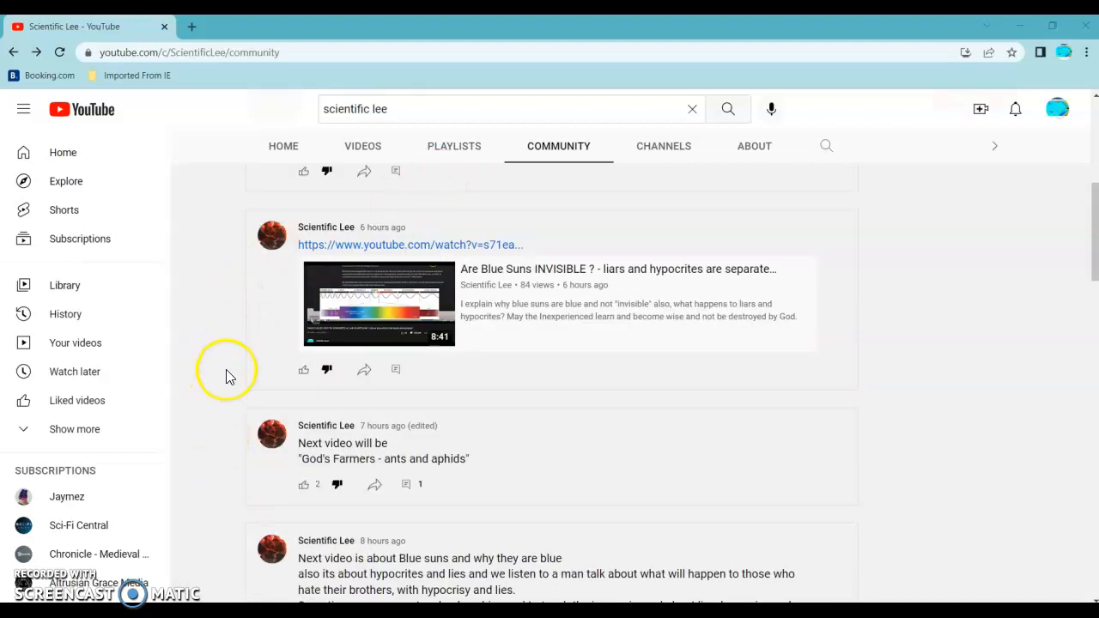
pyautogui.moveTo(217, 307)
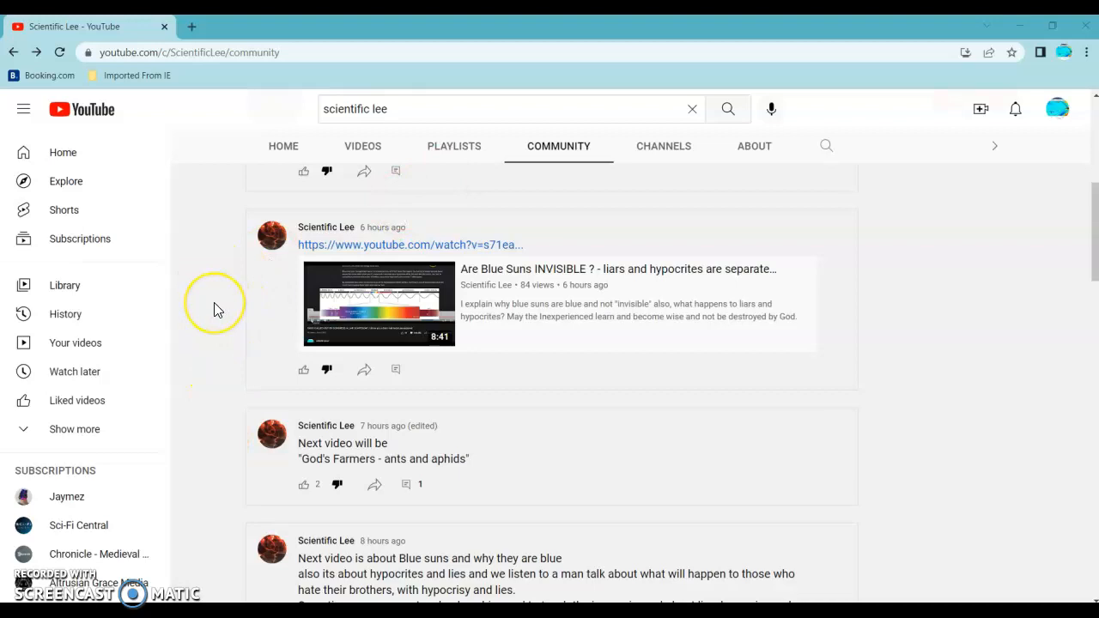